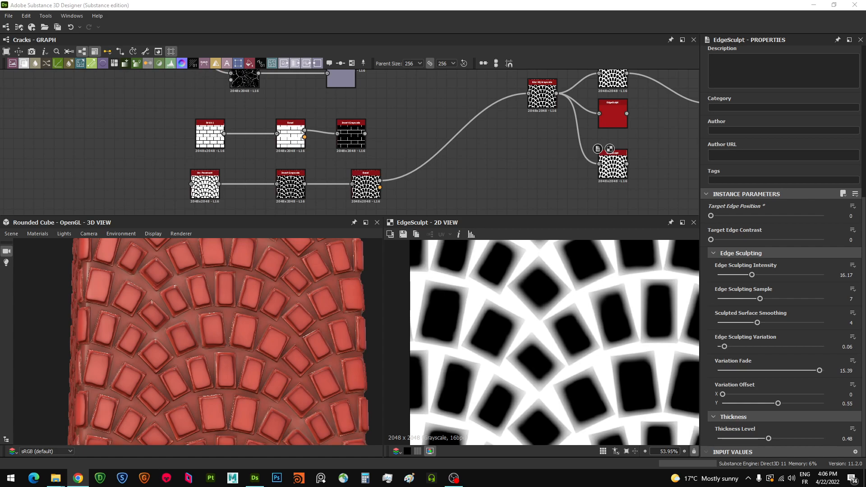
{"action": "mouse_move", "coordinate": [572, 159]}
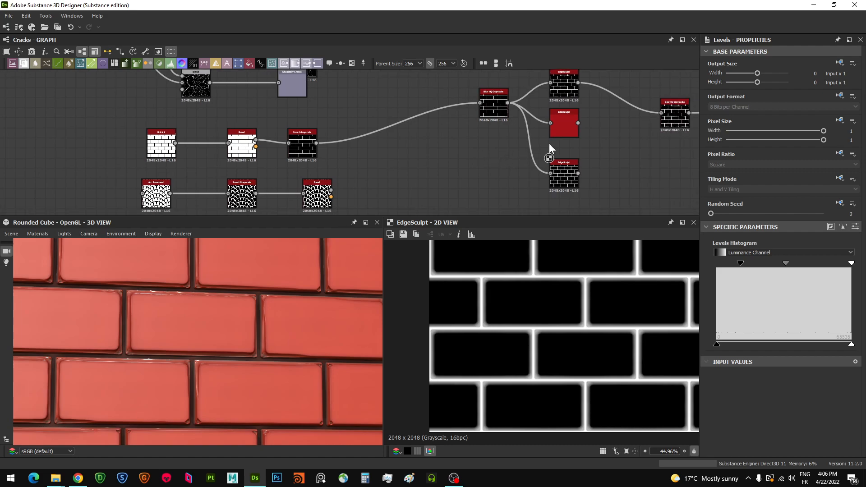
Select an EdgeSculpt node in the chain to display its parameters in Properties
{"action": "left_click", "coordinate": [564, 123]}
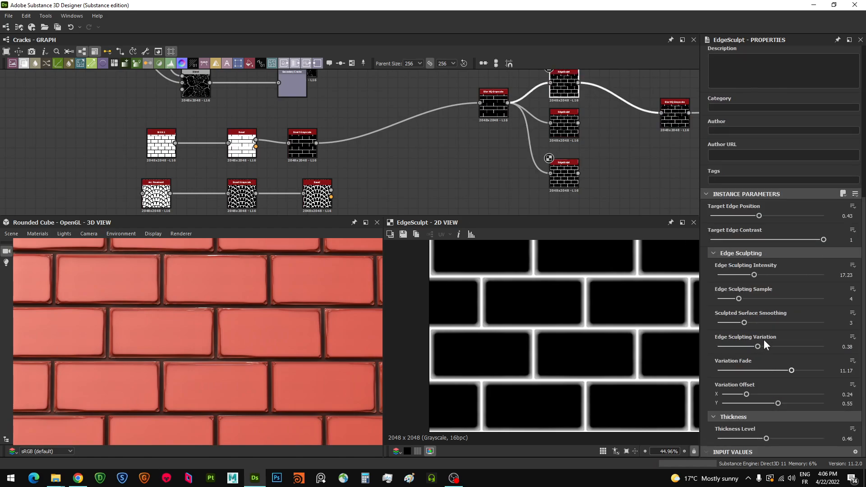
{"action": "mouse_move", "coordinate": [719, 267]}
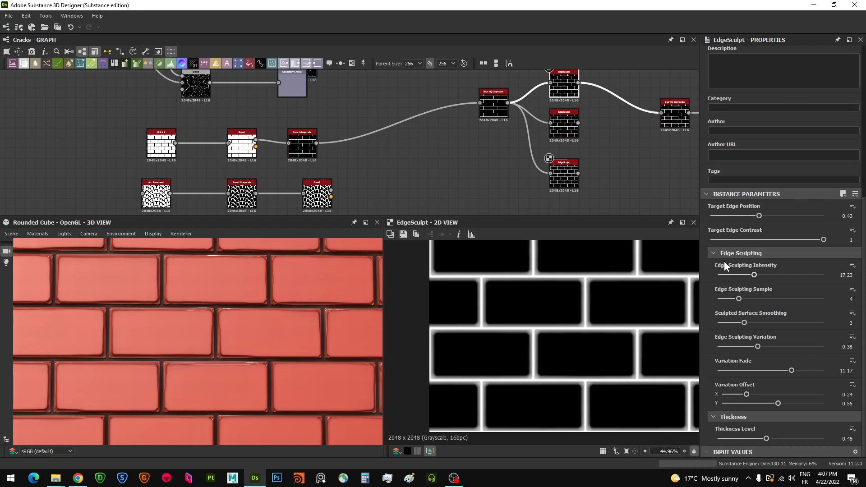
{"action": "mouse_move", "coordinate": [735, 223]}
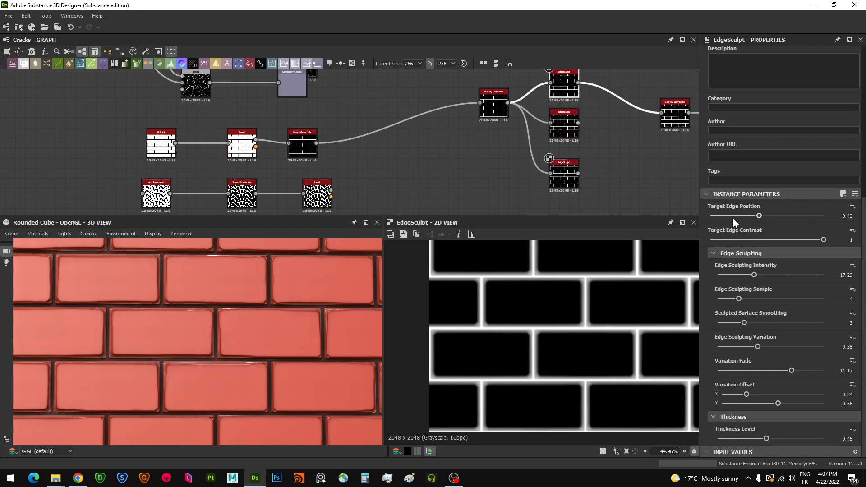
{"action": "mouse_move", "coordinate": [616, 335]}
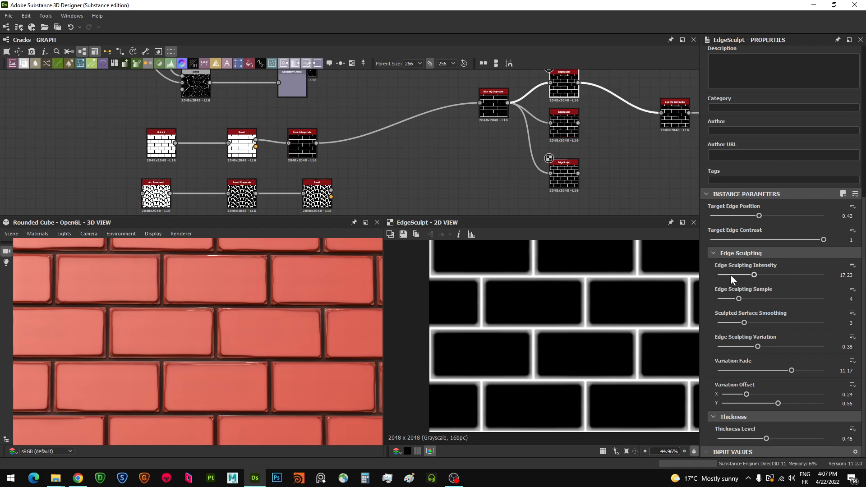
Test Edge Sculpting Intensity values, dropping it to zero and raising it again
{"action": "left_click_drag", "start_coordinate": [753, 274], "coordinate": [718, 275]}
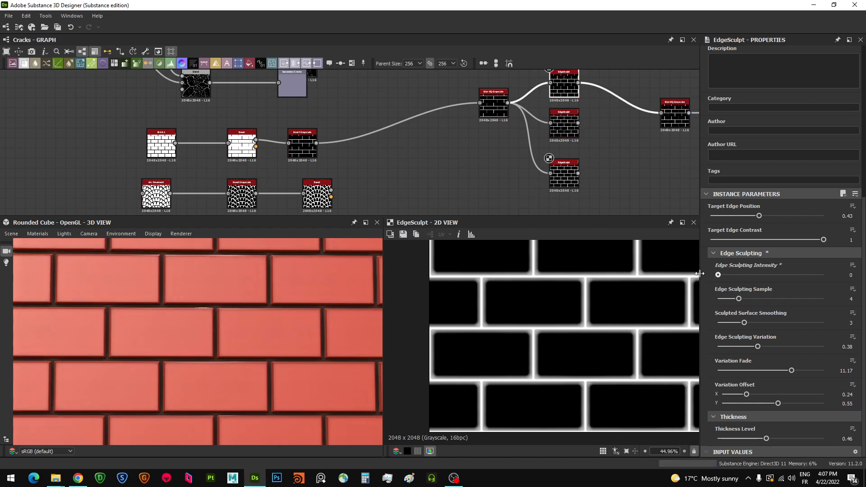
{"action": "mouse_move", "coordinate": [726, 283]}
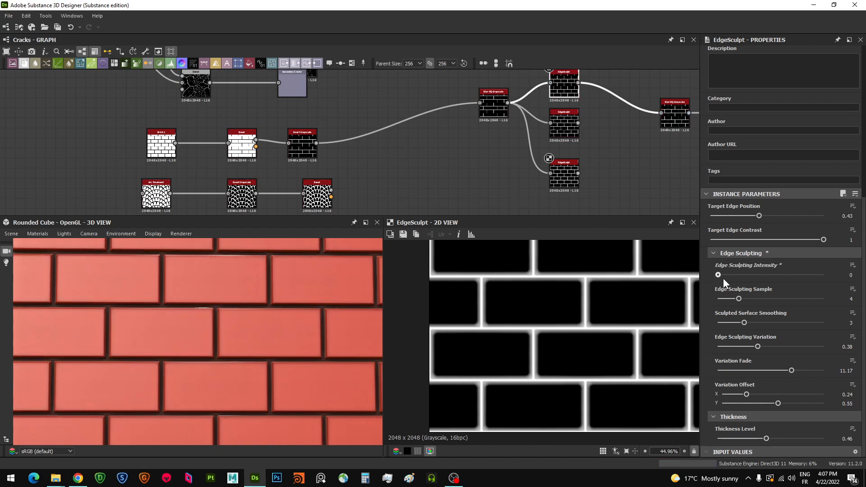
{"action": "left_click_drag", "start_coordinate": [719, 275], "coordinate": [738, 275]}
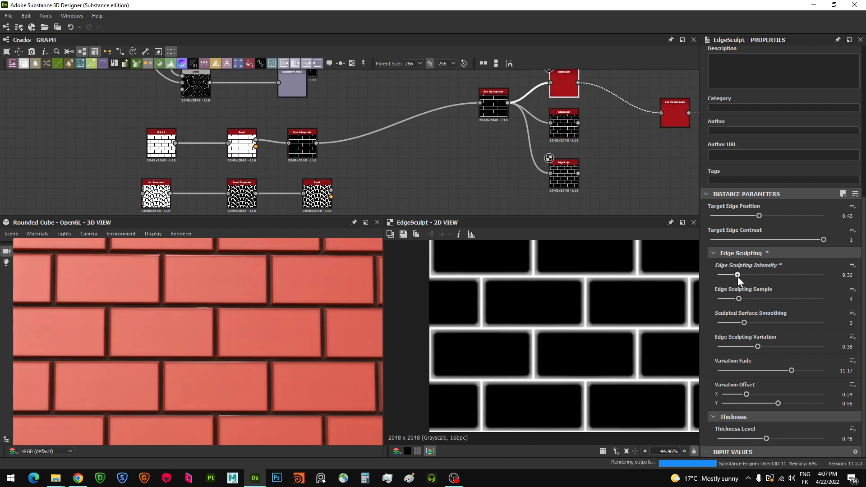
{"action": "left_click_drag", "start_coordinate": [737, 275], "coordinate": [775, 276]}
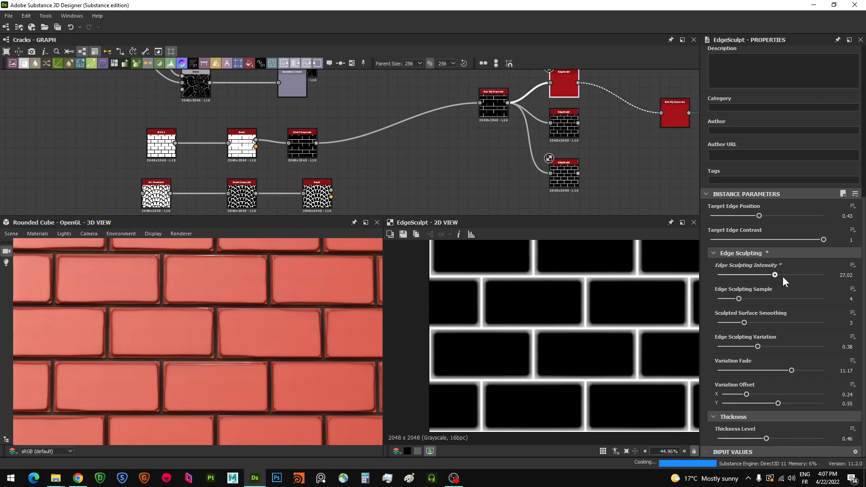
{"action": "left_click_drag", "start_coordinate": [774, 275], "coordinate": [732, 275]}
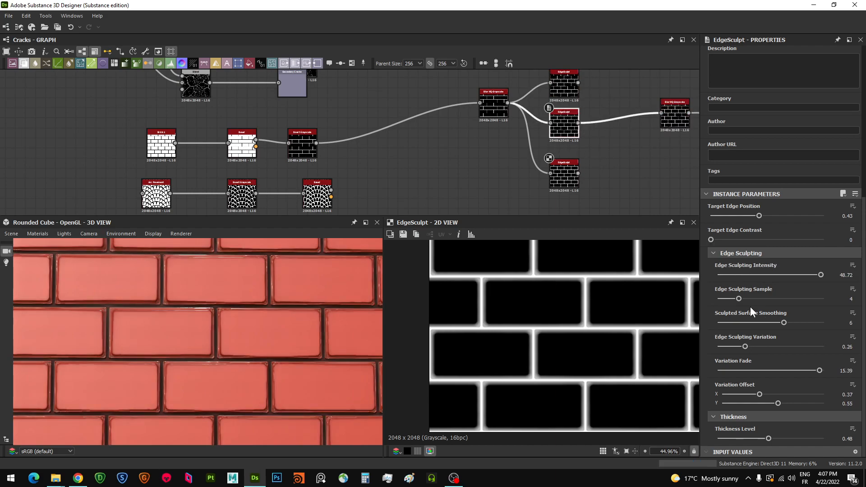
Set sample count to 11, surface smoothing to 5 and edge variation to 0.55
{"action": "left_click_drag", "start_coordinate": [732, 298], "coordinate": [788, 298]}
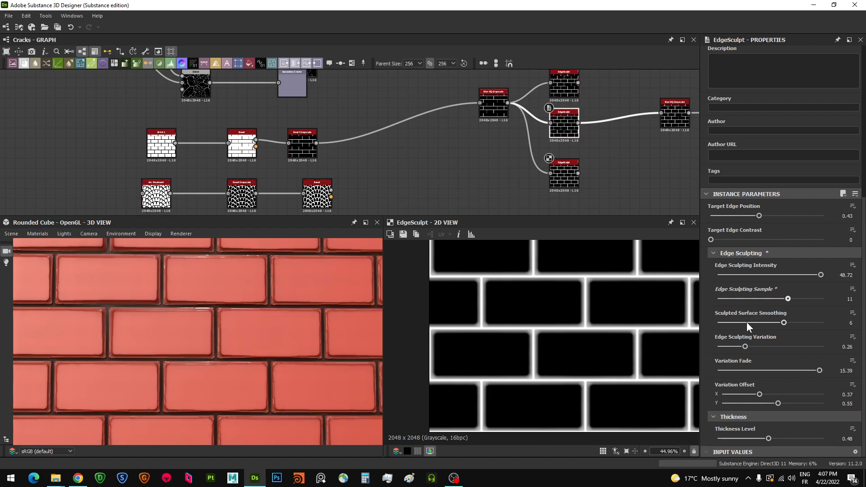
{"action": "left_click_drag", "start_coordinate": [784, 322], "coordinate": [732, 322]}
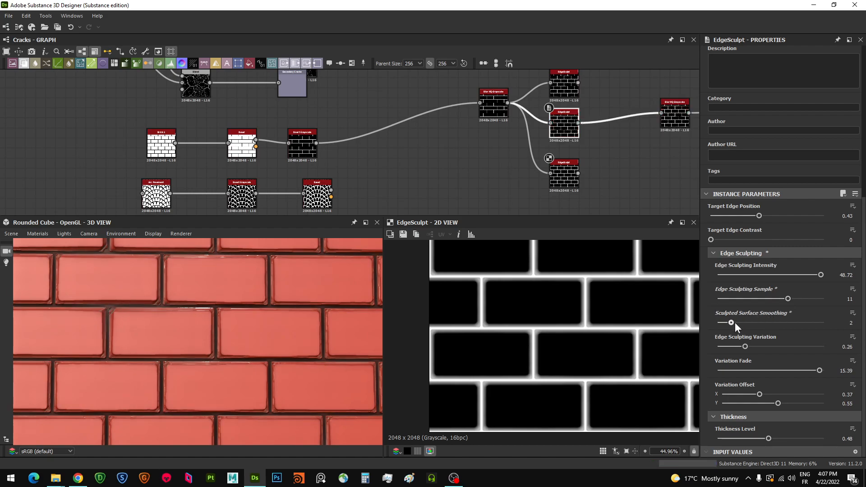
{"action": "left_click_drag", "start_coordinate": [731, 323], "coordinate": [822, 322]}
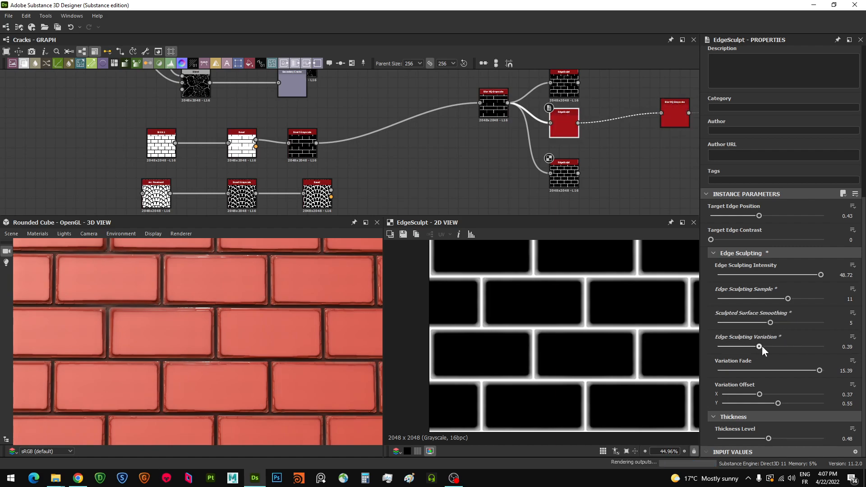
{"action": "left_click_drag", "start_coordinate": [759, 347], "coordinate": [802, 347]}
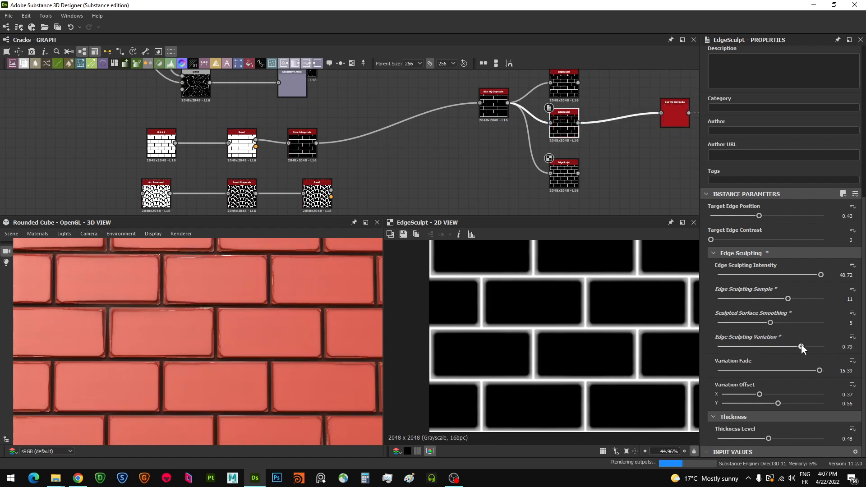
{"action": "left_click_drag", "start_coordinate": [803, 347], "coordinate": [774, 347]}
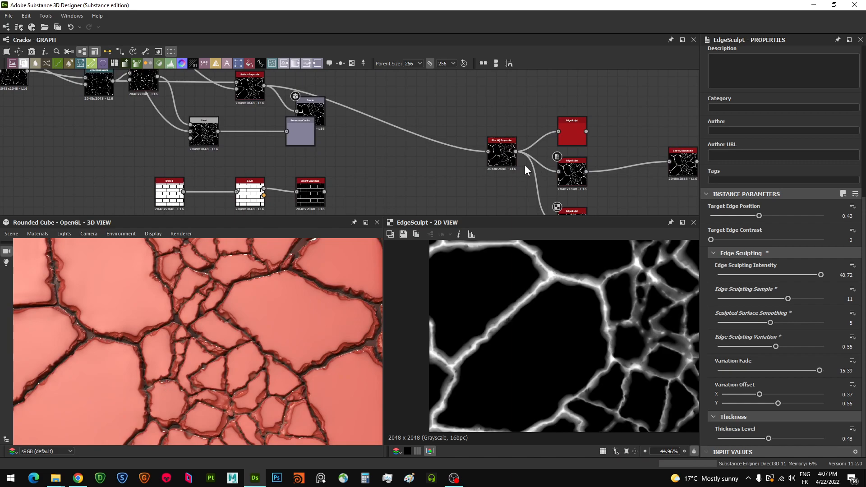
Sweep crack Edge Sculpting Intensity between 0 and about 48, settling near 42
{"action": "left_click_drag", "start_coordinate": [821, 274], "coordinate": [718, 275]}
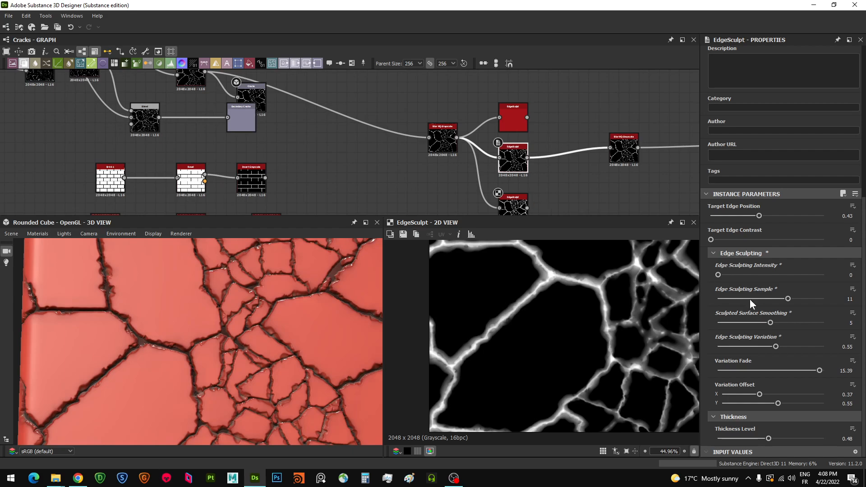
{"action": "left_click_drag", "start_coordinate": [719, 275], "coordinate": [747, 275]}
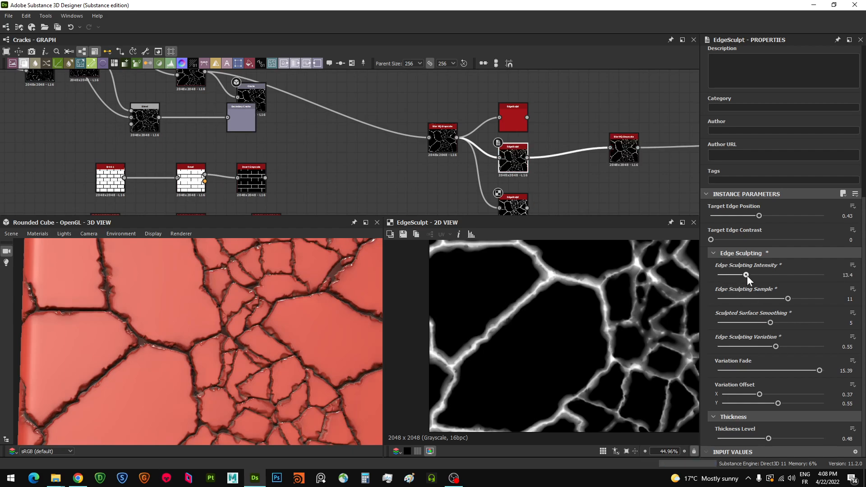
{"action": "left_click_drag", "start_coordinate": [746, 275], "coordinate": [780, 275]}
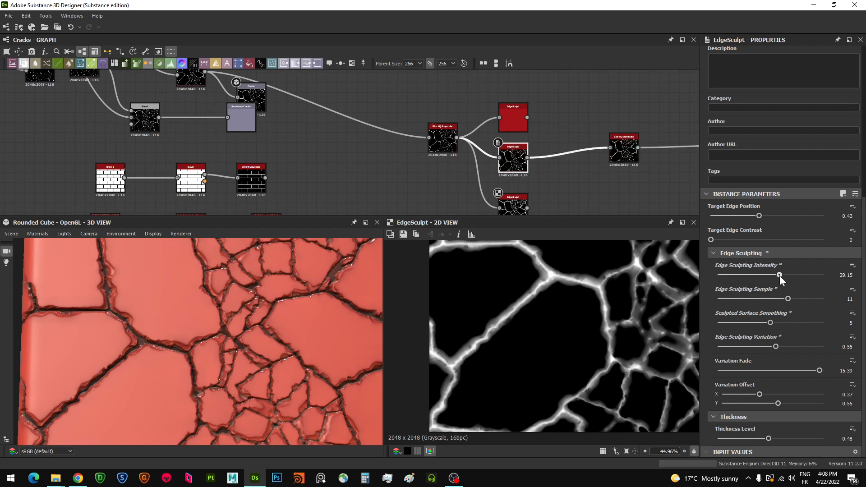
{"action": "left_click_drag", "start_coordinate": [779, 274], "coordinate": [810, 274]}
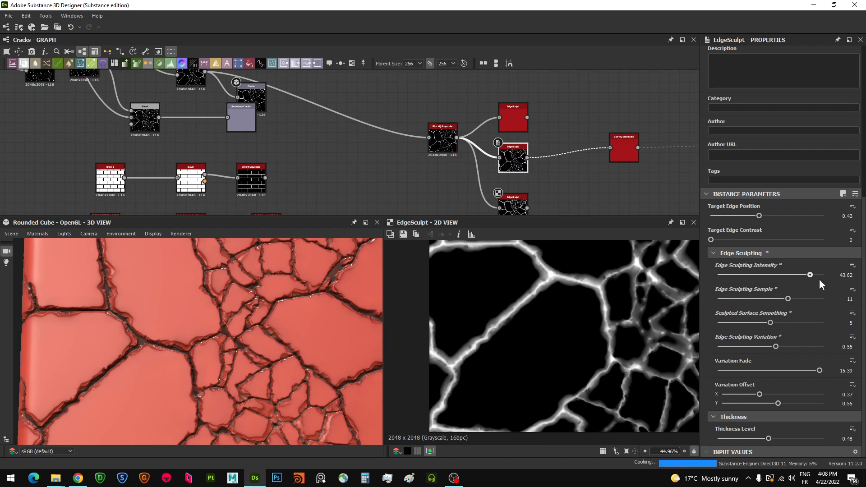
{"action": "left_click_drag", "start_coordinate": [810, 275], "coordinate": [820, 274]}
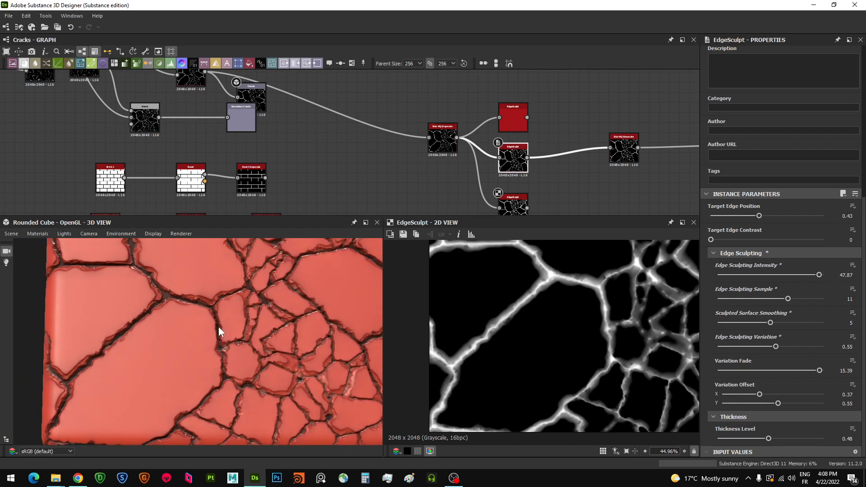
{"action": "left_click_drag", "start_coordinate": [820, 275], "coordinate": [738, 275]}
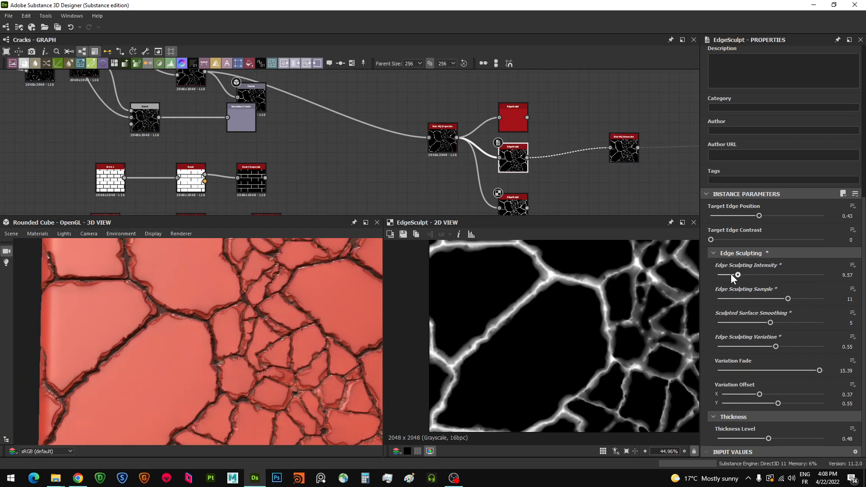
{"action": "left_click_drag", "start_coordinate": [737, 274], "coordinate": [782, 275]}
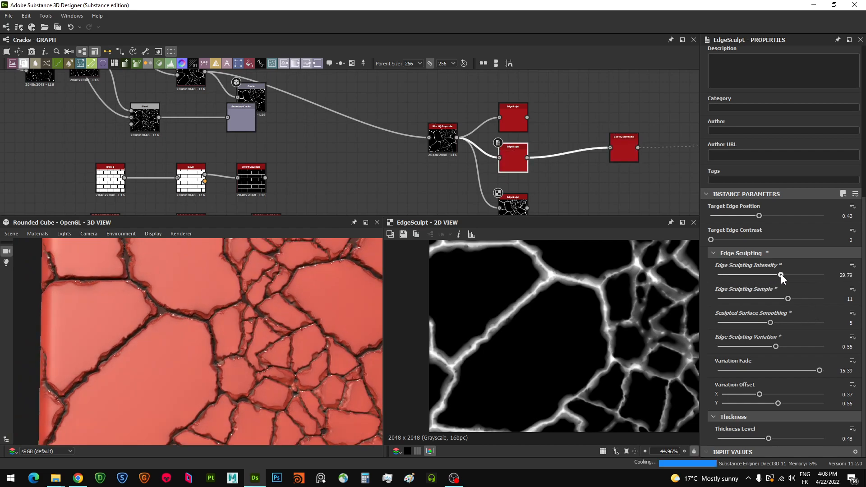
{"action": "left_click_drag", "start_coordinate": [788, 298], "coordinate": [740, 298]}
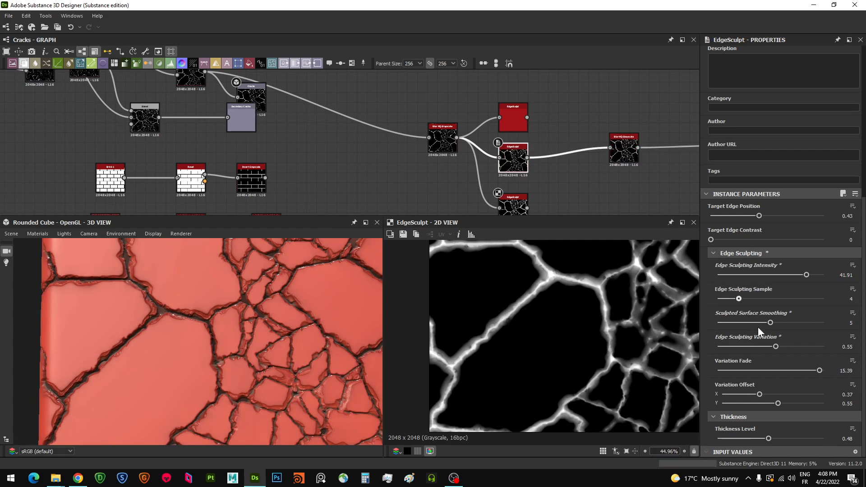
Set sample count to 5 and edge sculpting variation to about half (0.49)
{"action": "left_click_drag", "start_coordinate": [770, 323], "coordinate": [758, 322]}
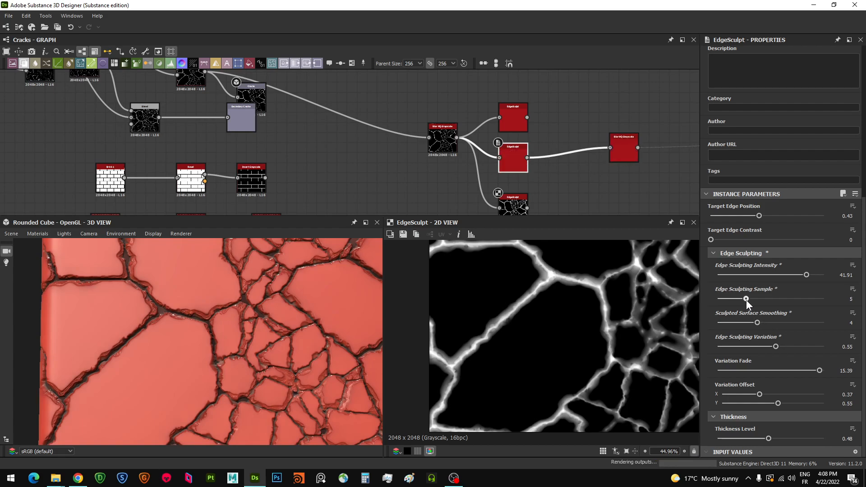
{"action": "left_click_drag", "start_coordinate": [776, 347], "coordinate": [742, 346]}
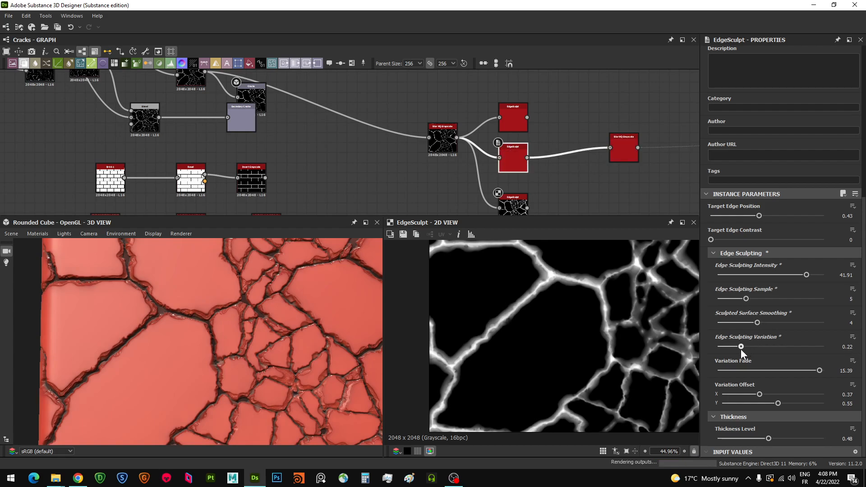
{"action": "left_click_drag", "start_coordinate": [742, 346], "coordinate": [804, 347]}
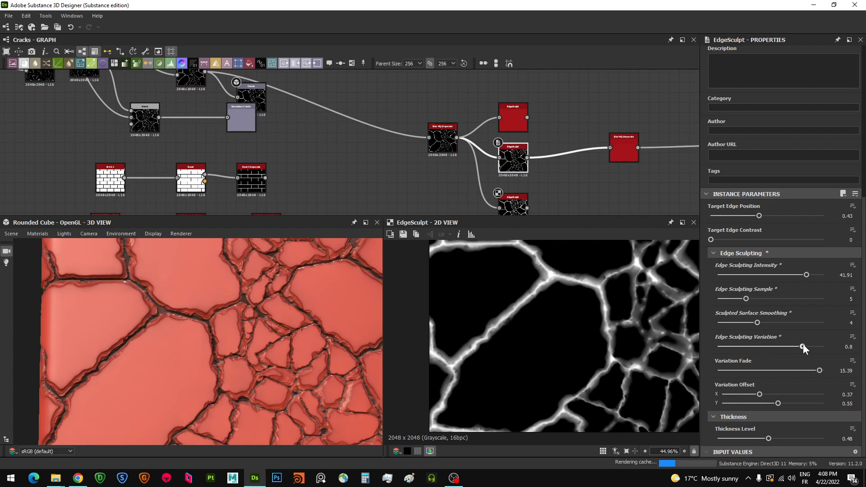
{"action": "left_click_drag", "start_coordinate": [804, 347], "coordinate": [820, 348]}
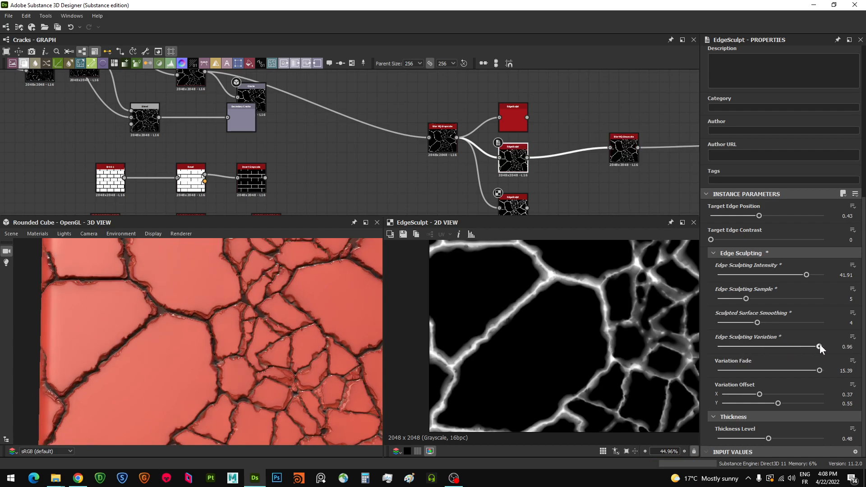
{"action": "left_click_drag", "start_coordinate": [820, 346], "coordinate": [810, 346]}
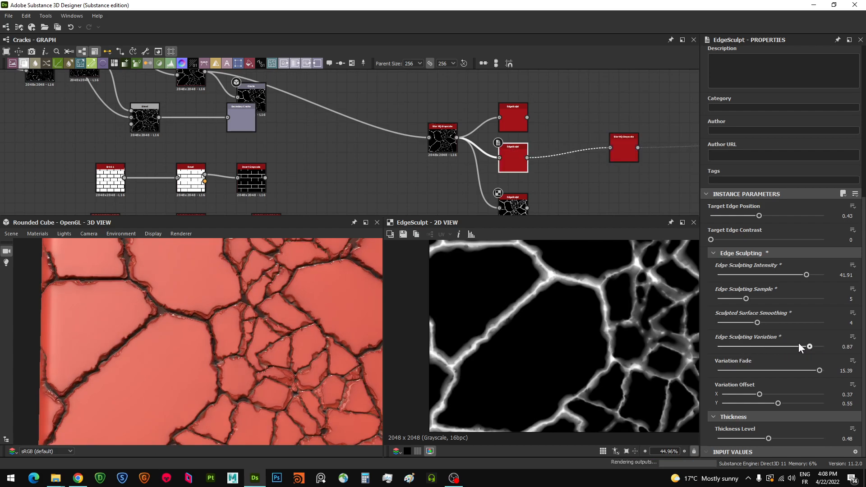
{"action": "left_click_drag", "start_coordinate": [810, 346], "coordinate": [720, 347]}
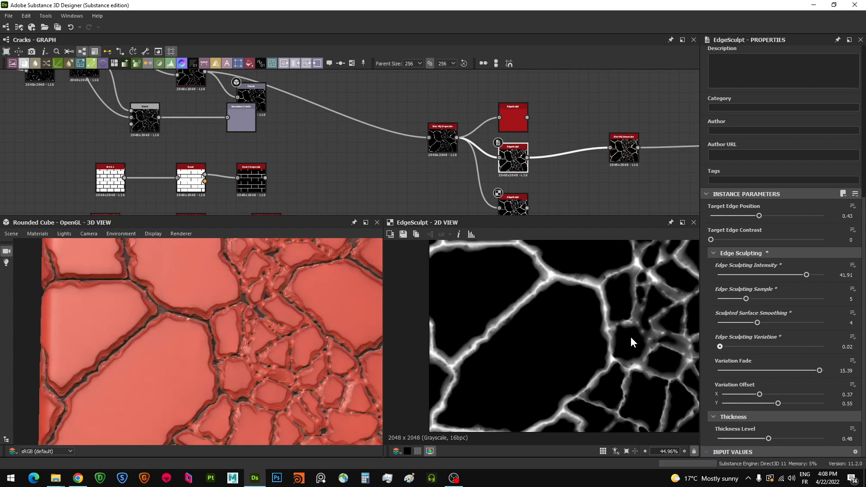
{"action": "mouse_move", "coordinate": [728, 352]}
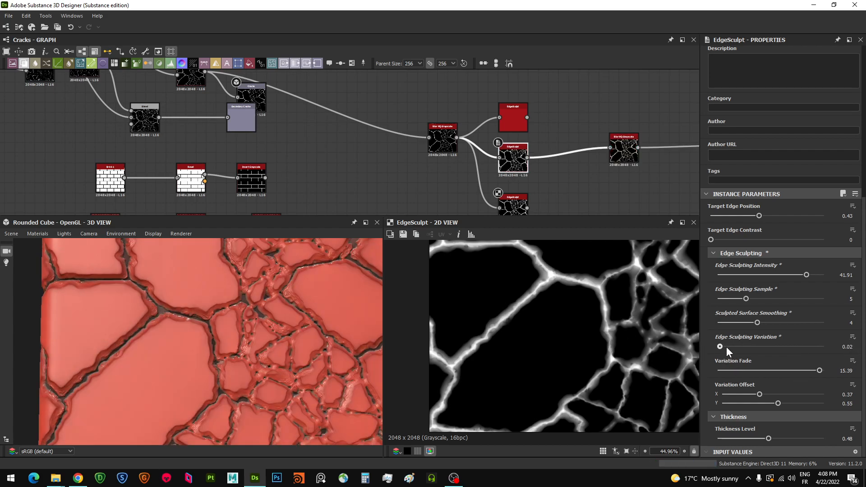
{"action": "left_click_drag", "start_coordinate": [720, 347], "coordinate": [770, 347]}
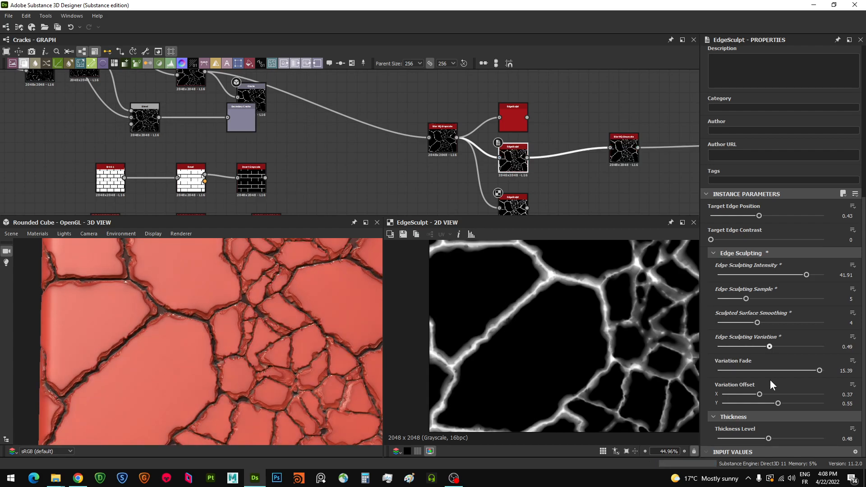
Adjust Variation Fade from near zero past 11, settling at about 9.87
{"action": "left_click_drag", "start_coordinate": [820, 370], "coordinate": [722, 370]}
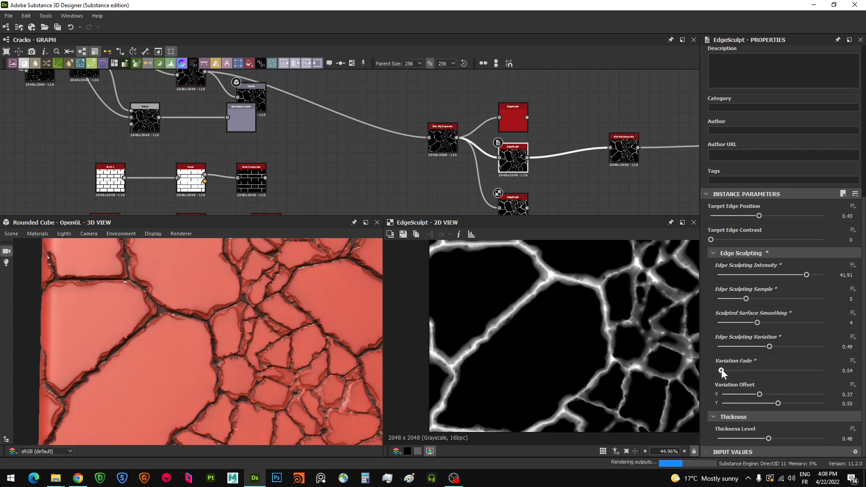
{"action": "left_click_drag", "start_coordinate": [722, 371], "coordinate": [759, 370]}
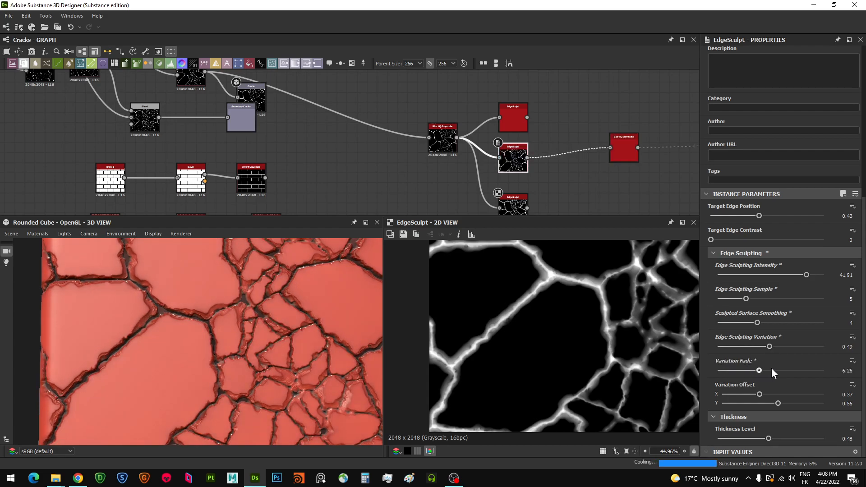
{"action": "left_click_drag", "start_coordinate": [760, 370], "coordinate": [767, 370]}
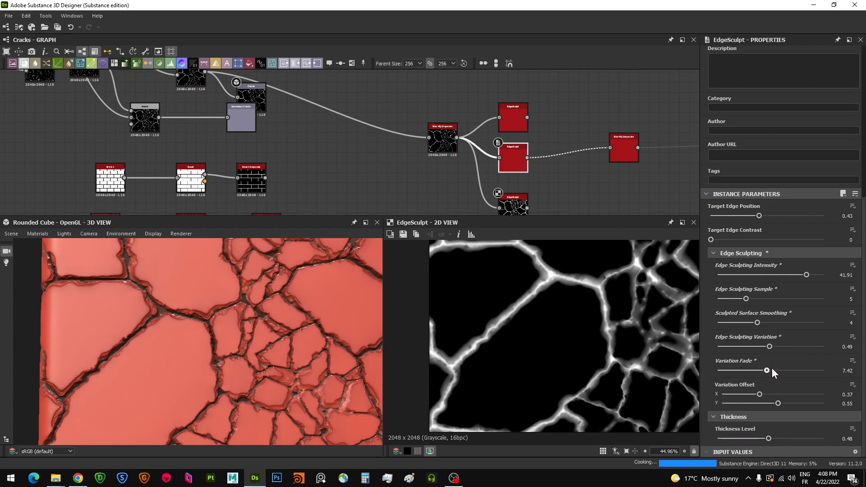
{"action": "left_click_drag", "start_coordinate": [766, 370], "coordinate": [783, 370]}
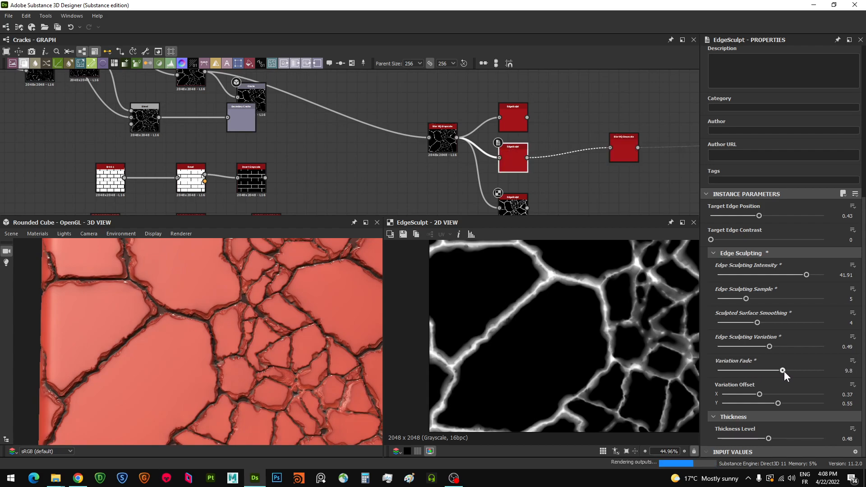
{"action": "left_click_drag", "start_coordinate": [783, 370], "coordinate": [794, 370]}
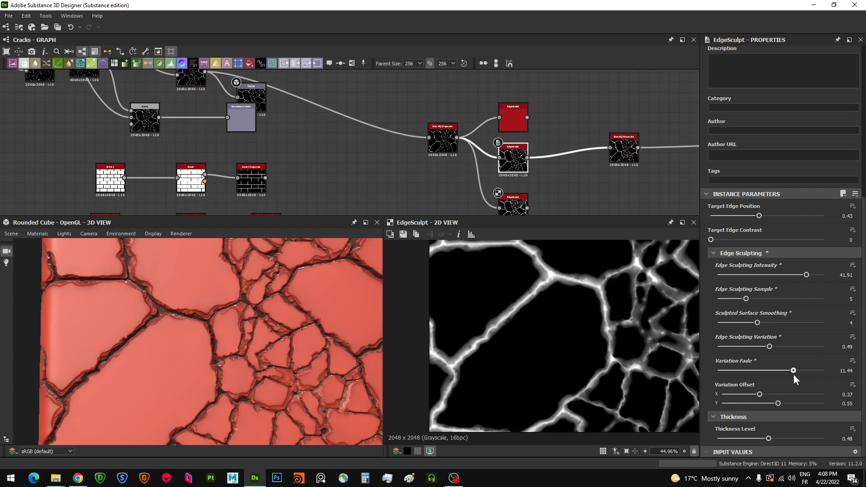
{"action": "left_click_drag", "start_coordinate": [793, 370], "coordinate": [783, 370]}
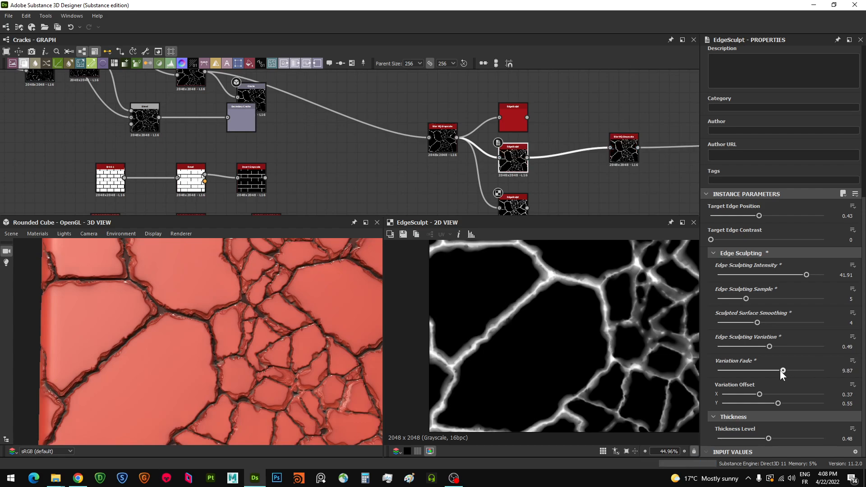
Set Variation Offset to 0.94 horizontally and about 0.52 vertically
{"action": "left_click_drag", "start_coordinate": [758, 394], "coordinate": [795, 394]}
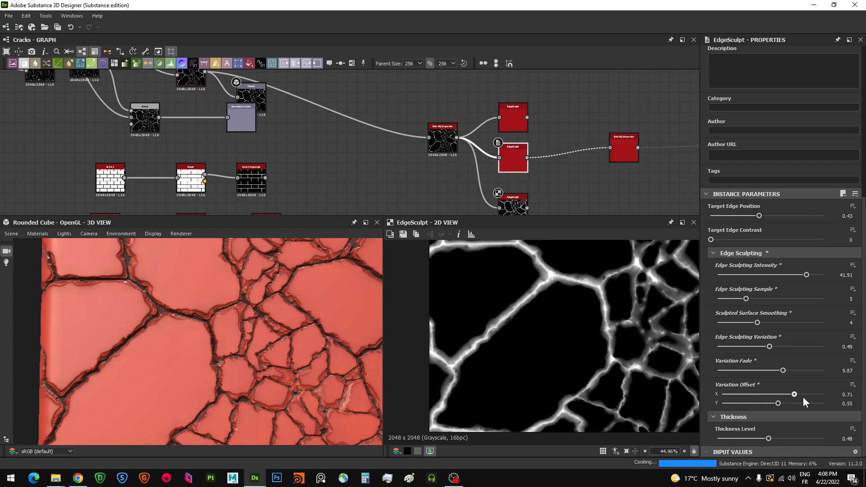
{"action": "left_click_drag", "start_coordinate": [794, 394], "coordinate": [818, 394]}
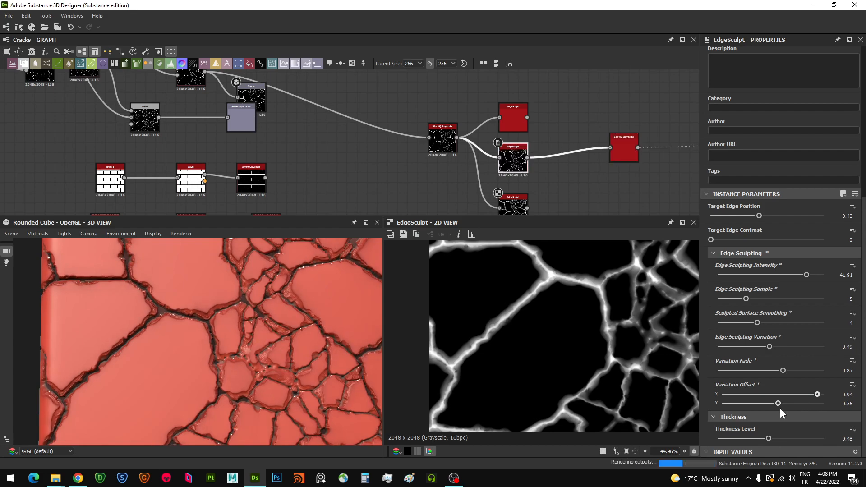
{"action": "left_click_drag", "start_coordinate": [777, 403], "coordinate": [772, 403]}
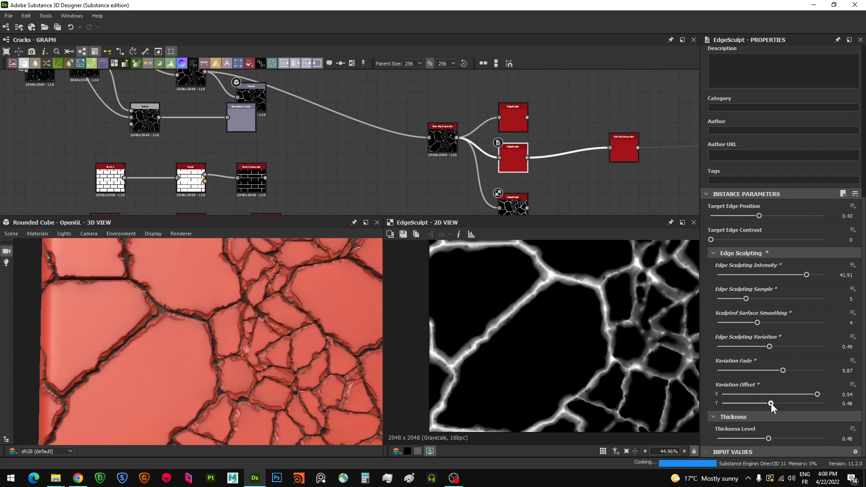
{"action": "left_click_drag", "start_coordinate": [772, 404], "coordinate": [729, 403]}
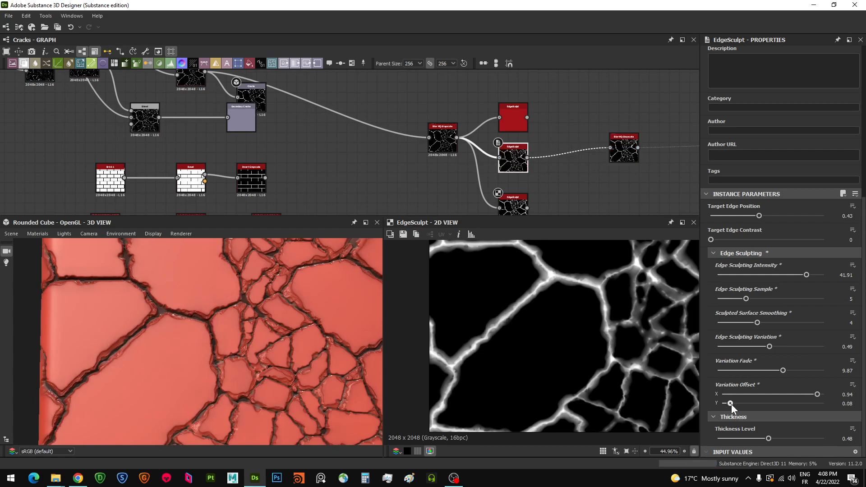
{"action": "left_click_drag", "start_coordinate": [731, 404], "coordinate": [761, 403]}
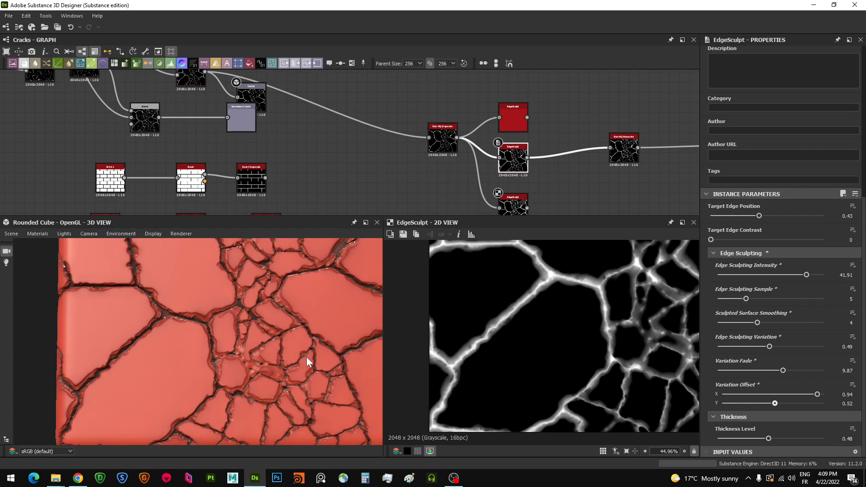
{"action": "mouse_move", "coordinate": [199, 334]}
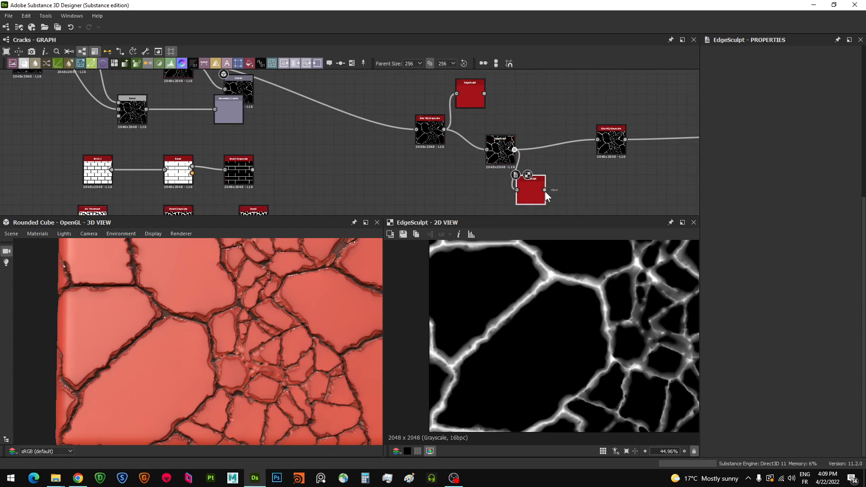
Select graph nodes, inspect the blur node, then return to the EdgeSculpt settings
{"action": "left_click", "coordinate": [530, 191]}
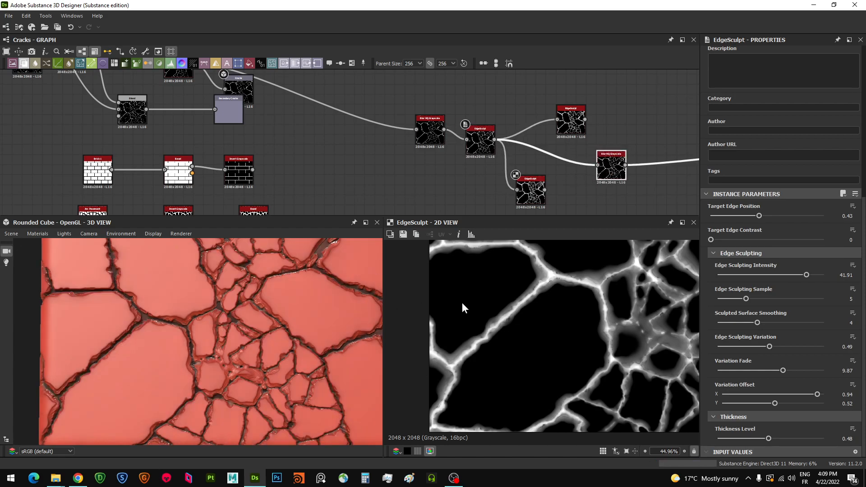
{"action": "left_click", "coordinate": [480, 140]}
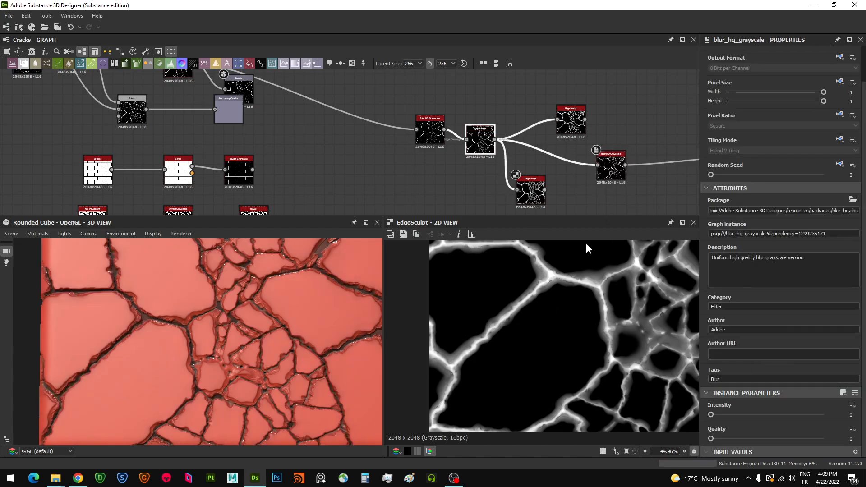
{"action": "left_click", "coordinate": [480, 128]}
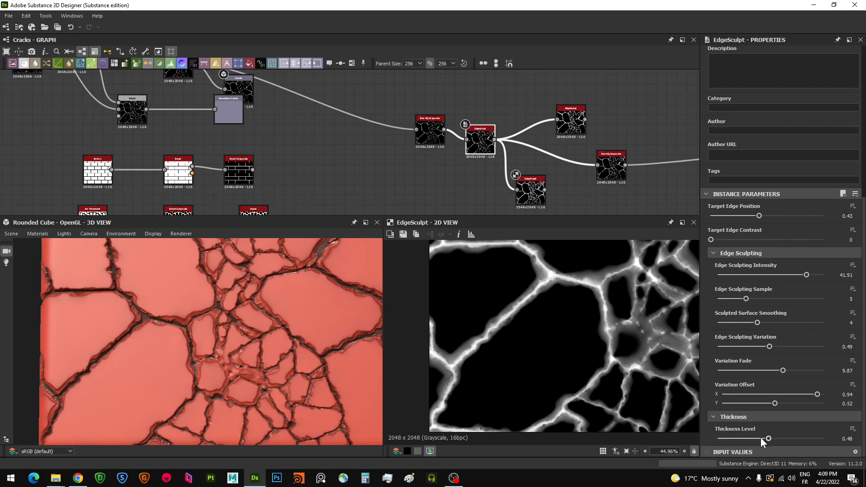
Try crack Thickness Level values between 0.17 and 0.6, settling around 0.37
{"action": "left_click_drag", "start_coordinate": [768, 438], "coordinate": [746, 438]}
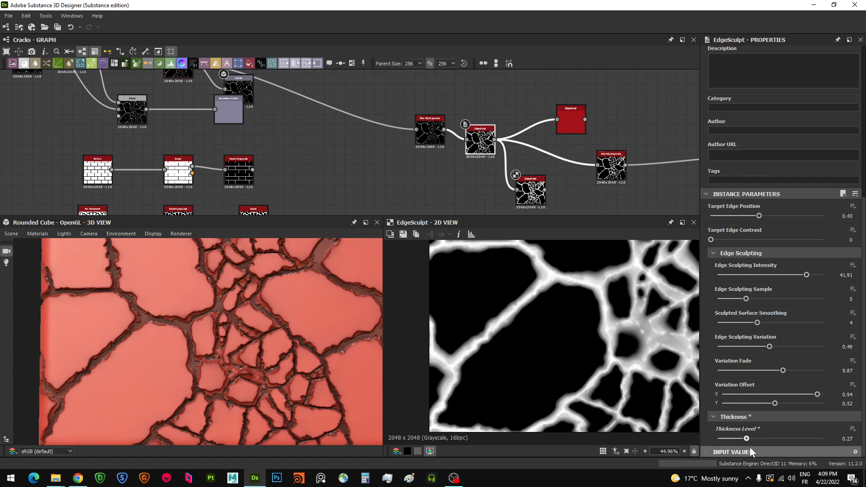
{"action": "left_click_drag", "start_coordinate": [747, 438], "coordinate": [781, 439]}
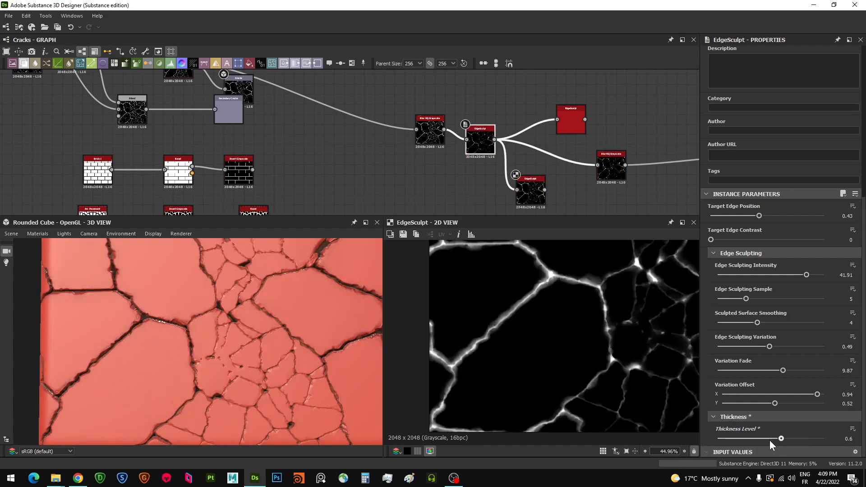
{"action": "left_click_drag", "start_coordinate": [781, 439], "coordinate": [764, 438]}
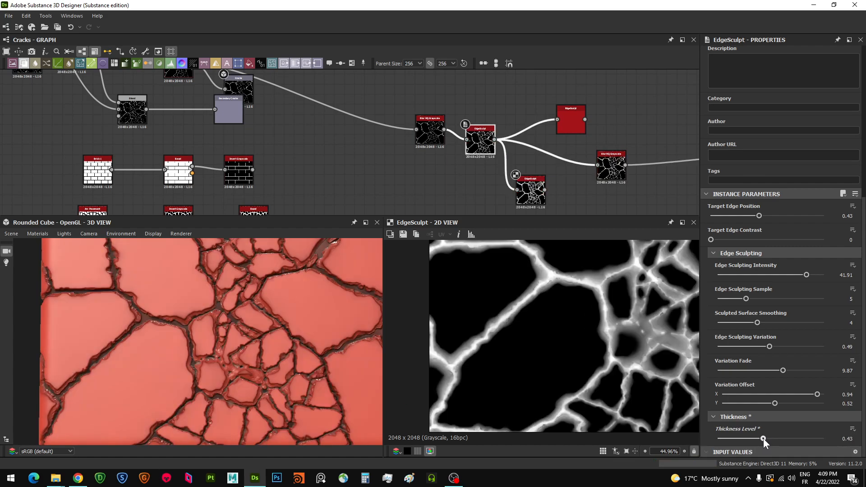
{"action": "left_click_drag", "start_coordinate": [764, 439], "coordinate": [772, 439]}
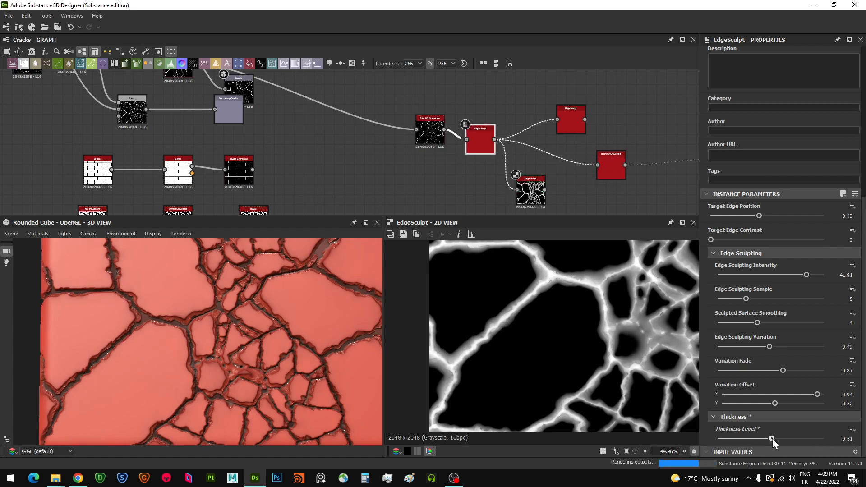
{"action": "left_click_drag", "start_coordinate": [772, 439], "coordinate": [776, 438]}
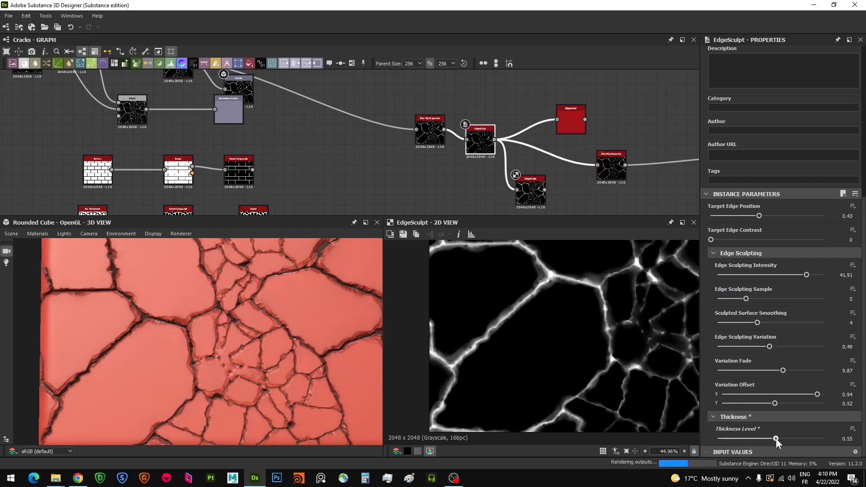
{"action": "left_click_drag", "start_coordinate": [776, 438], "coordinate": [763, 438]}
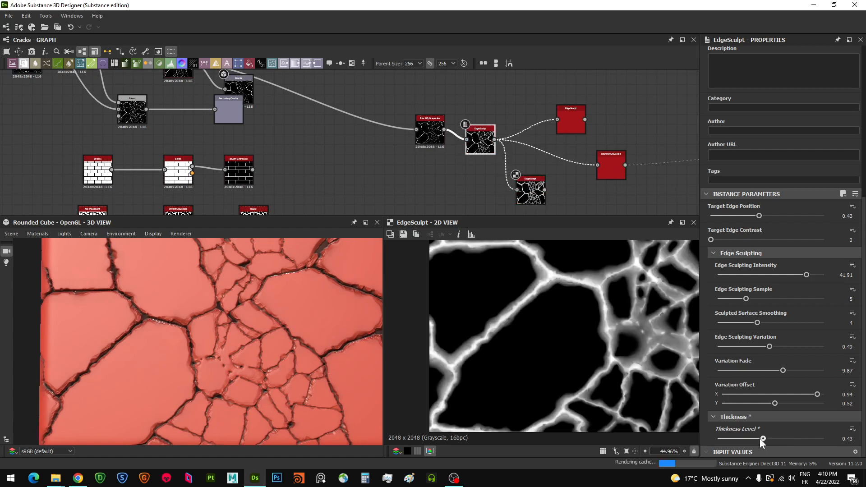
{"action": "left_click_drag", "start_coordinate": [764, 438], "coordinate": [753, 439]}
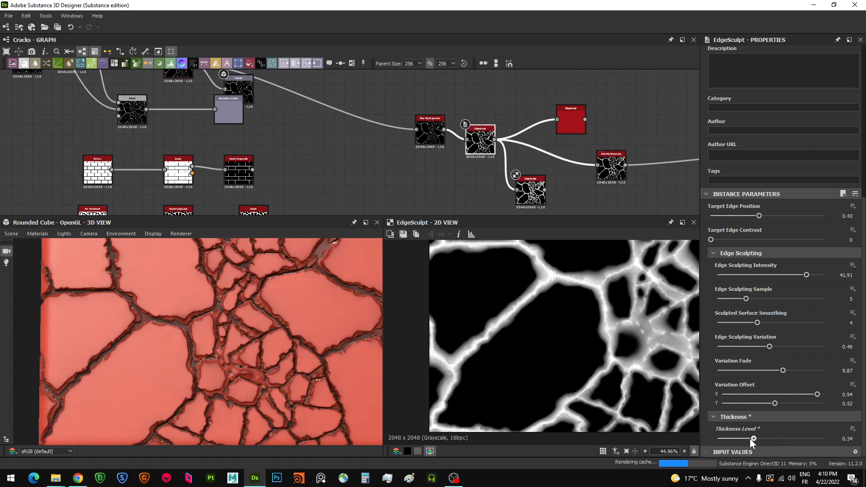
{"action": "left_click_drag", "start_coordinate": [753, 439], "coordinate": [736, 438]}
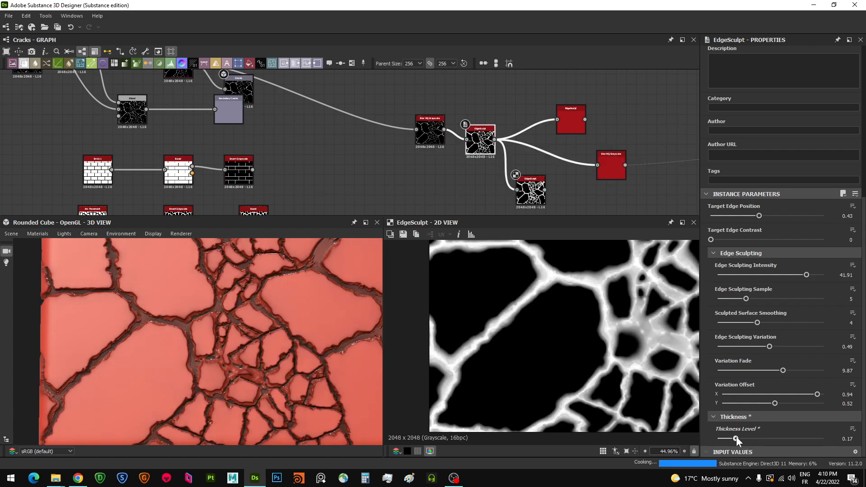
{"action": "left_click_drag", "start_coordinate": [737, 438], "coordinate": [756, 438]}
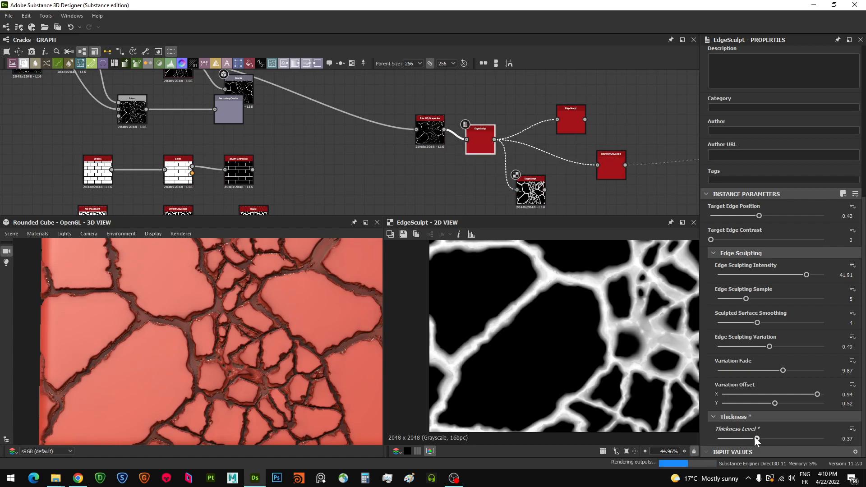
{"action": "left_click_drag", "start_coordinate": [757, 439], "coordinate": [767, 439]}
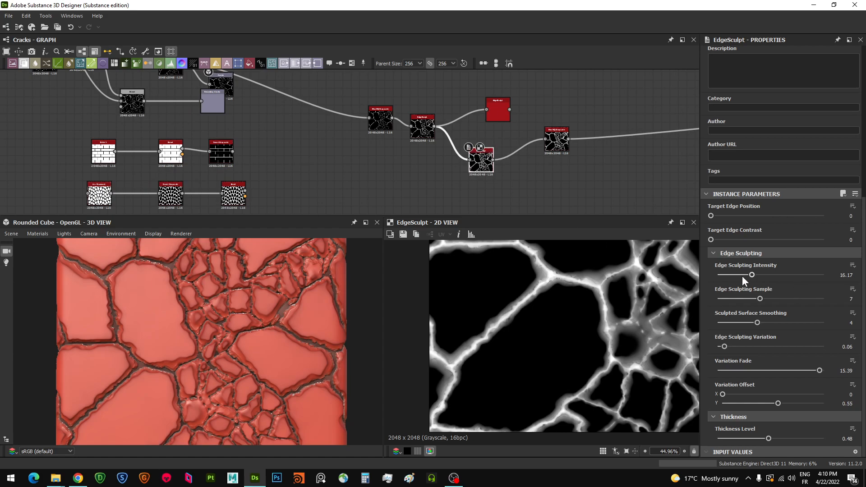
Set intensity 11.7, samples 3, smoothing 3, variation 0.54 and thickness 0.43
{"action": "left_click_drag", "start_coordinate": [751, 276], "coordinate": [743, 276]}
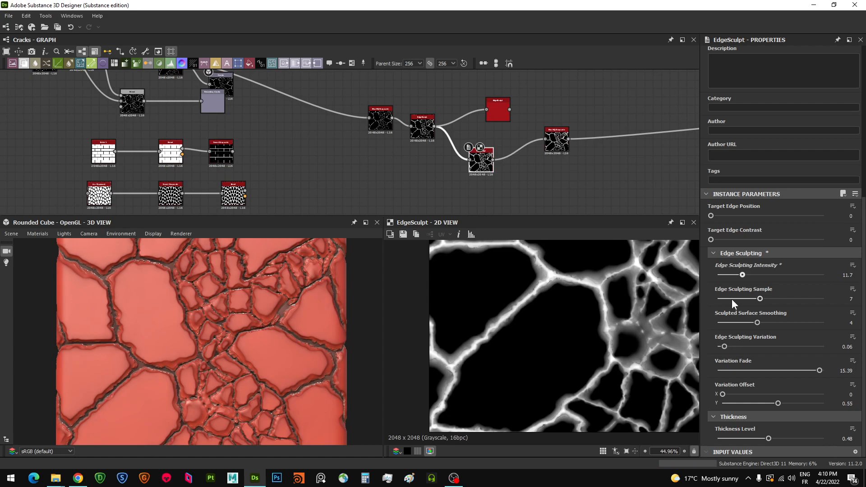
{"action": "mouse_move", "coordinate": [735, 303]}
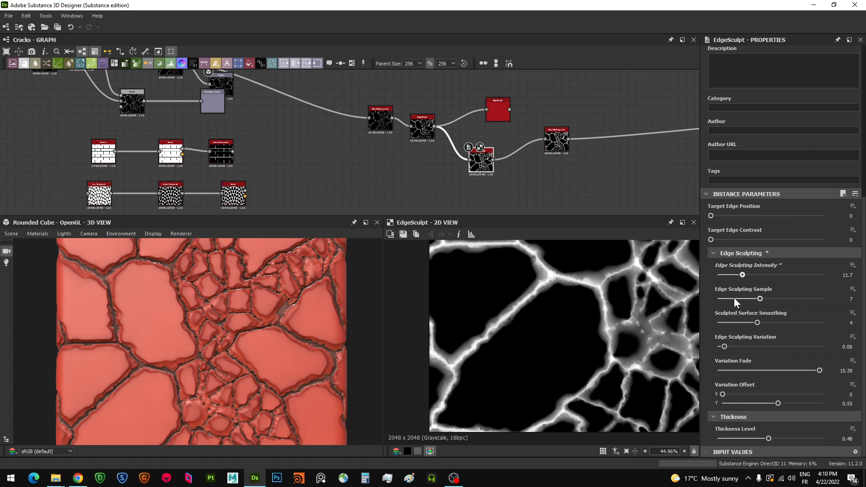
{"action": "left_click_drag", "start_coordinate": [760, 298], "coordinate": [732, 298]}
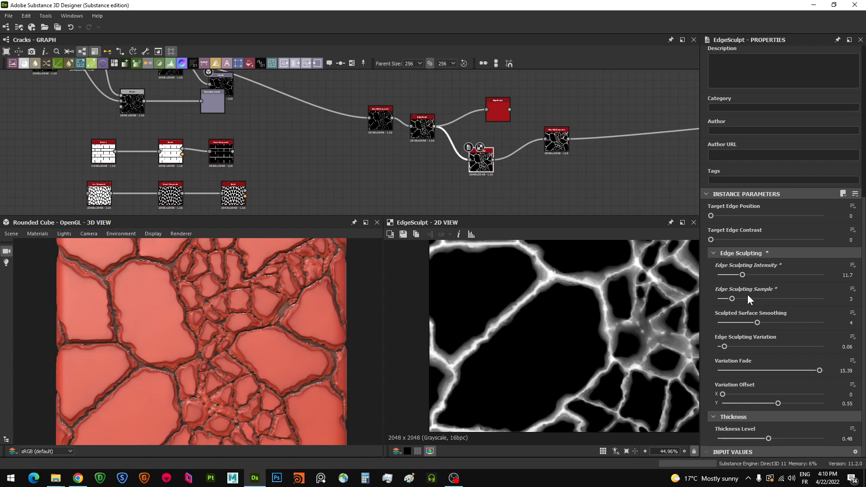
{"action": "left_click_drag", "start_coordinate": [757, 322], "coordinate": [731, 322]}
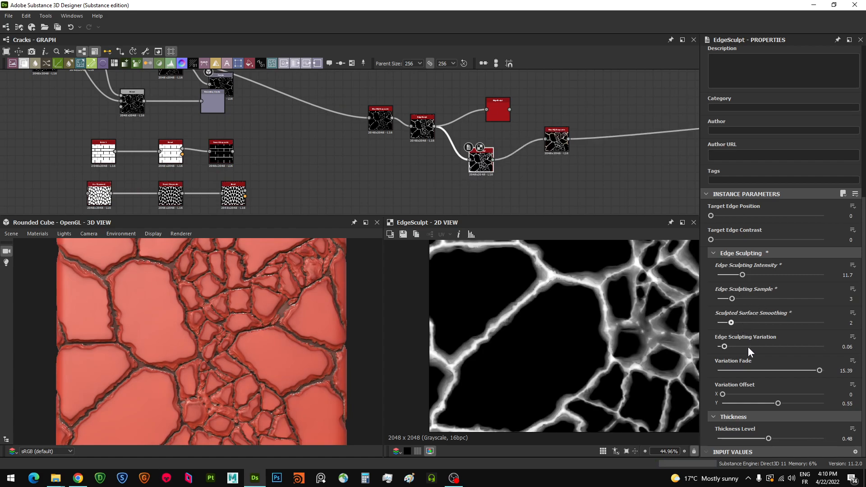
{"action": "left_click_drag", "start_coordinate": [724, 346], "coordinate": [757, 346]}
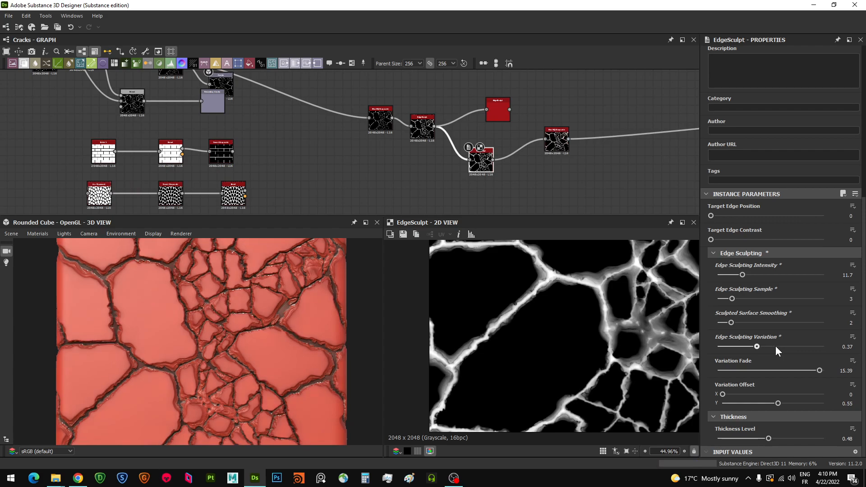
{"action": "left_click_drag", "start_coordinate": [758, 347], "coordinate": [775, 347]}
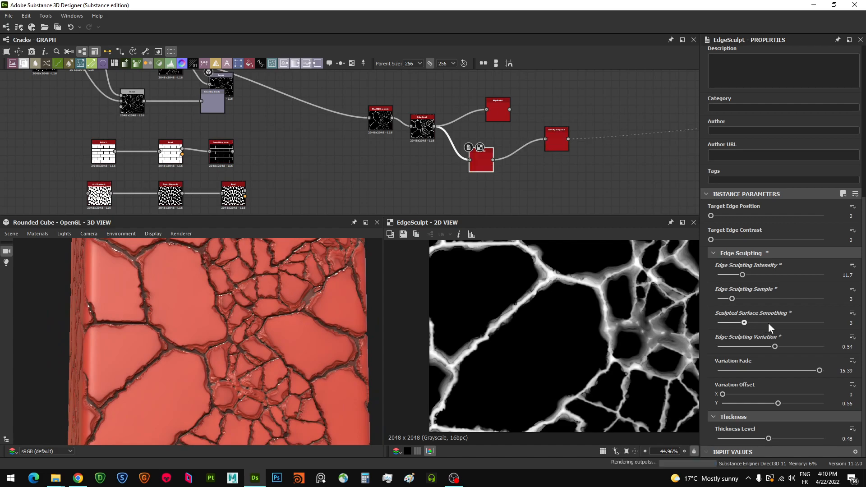
{"action": "left_click_drag", "start_coordinate": [744, 322], "coordinate": [770, 323]}
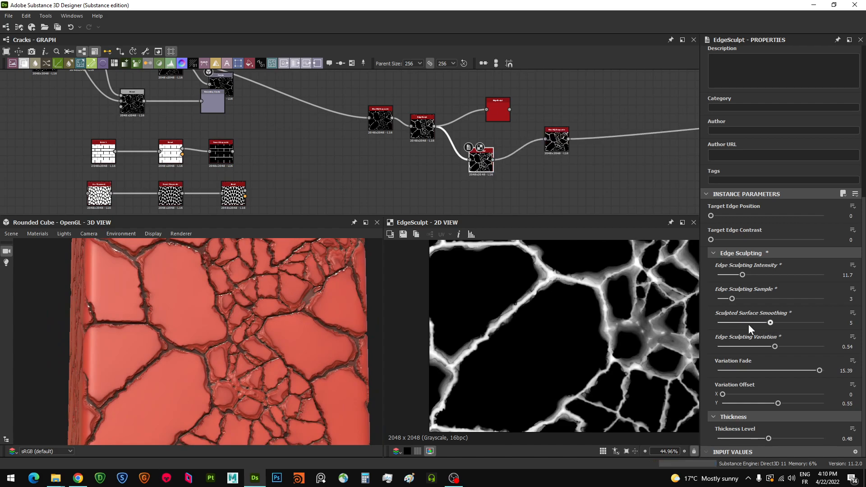
{"action": "left_click_drag", "start_coordinate": [771, 322], "coordinate": [745, 322]}
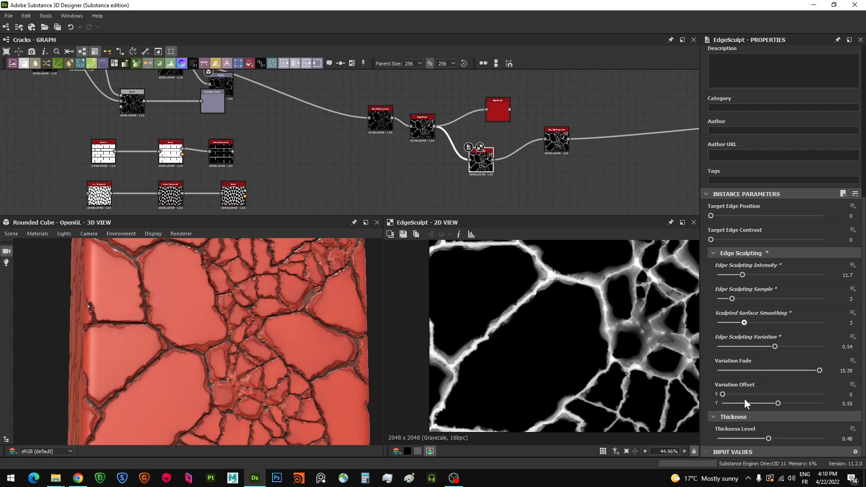
{"action": "mouse_move", "coordinate": [751, 404]}
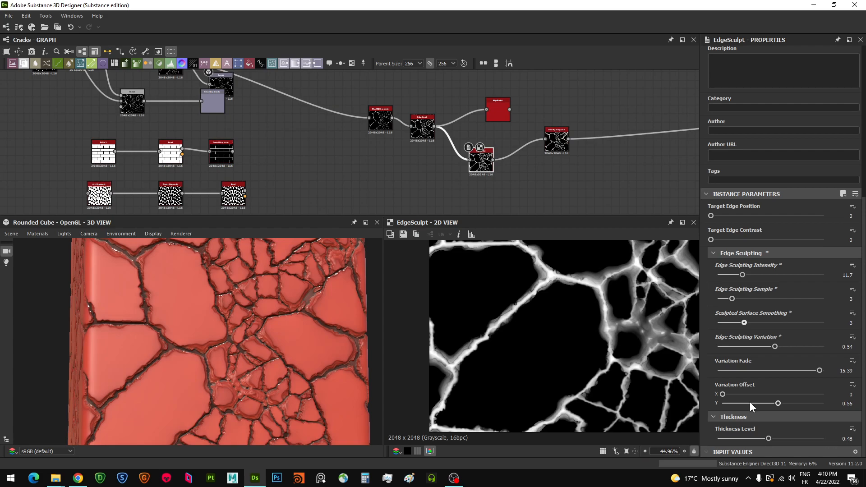
{"action": "left_click_drag", "start_coordinate": [769, 438], "coordinate": [764, 438]}
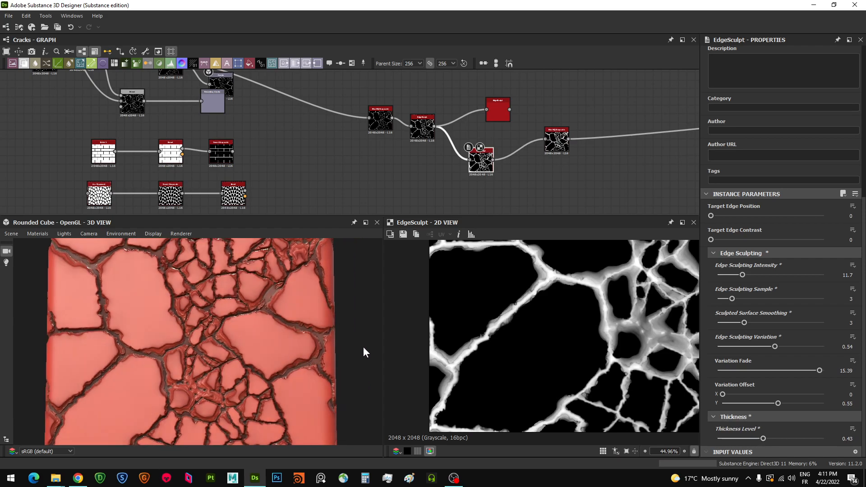
{"action": "mouse_move", "coordinate": [522, 141]}
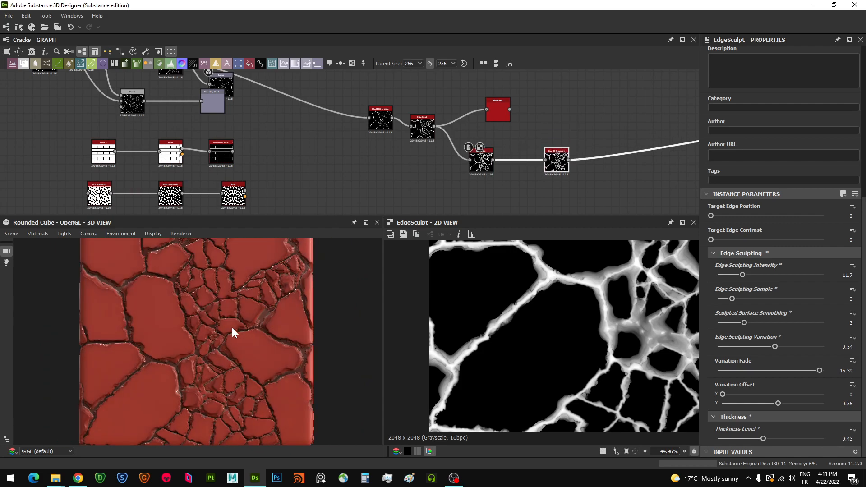
{"action": "left_click_drag", "start_coordinate": [232, 332], "coordinate": [214, 336]}
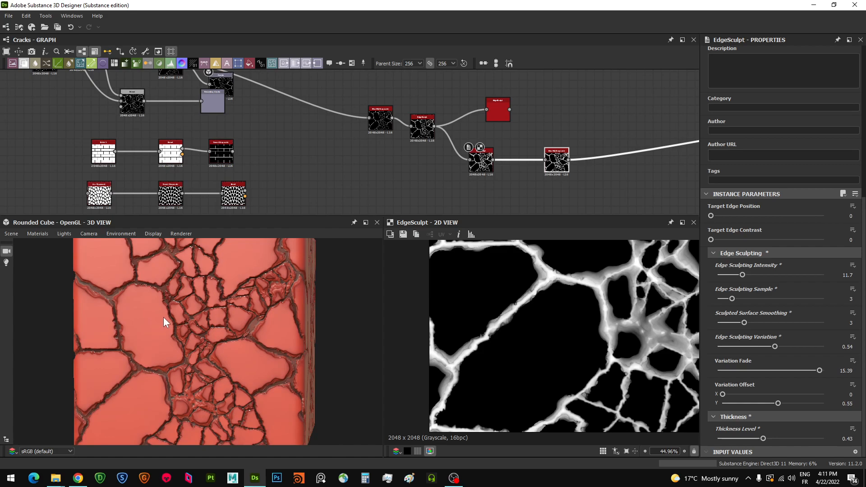
{"action": "mouse_move", "coordinate": [248, 214]}
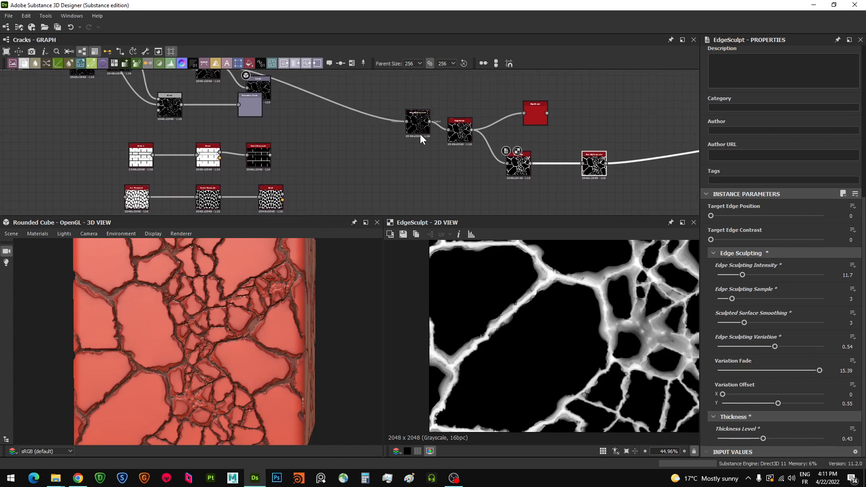
Select the node feeding the first EdgeSculpt
{"action": "left_click", "coordinate": [359, 146]}
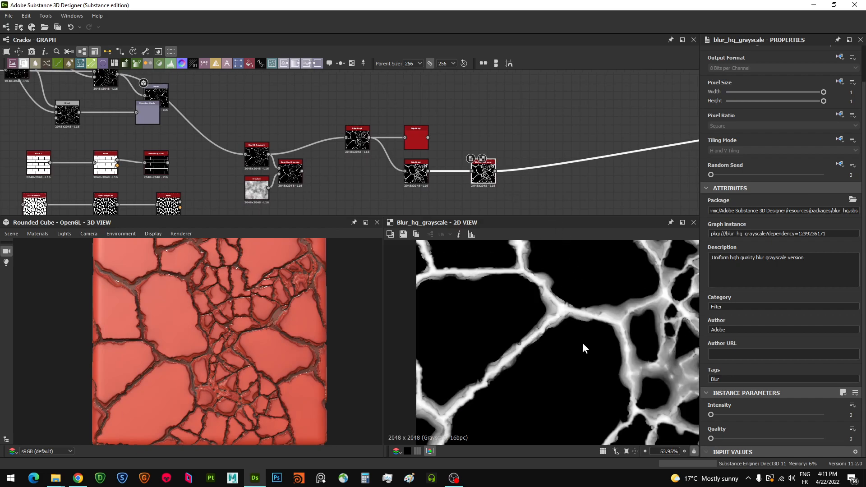
{"action": "mouse_move", "coordinate": [571, 349]}
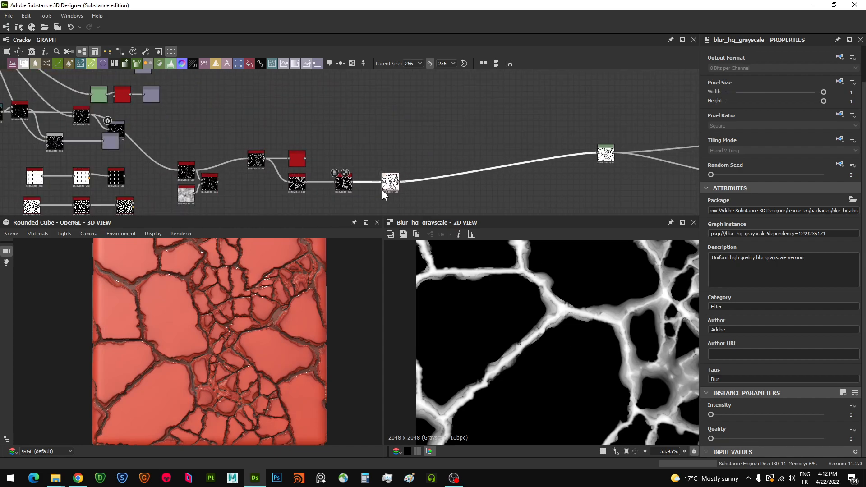
Reposition the Blur HQ Grayscale node and its downstream node along the EdgeSculpt chain
{"action": "left_click", "coordinate": [389, 182]}
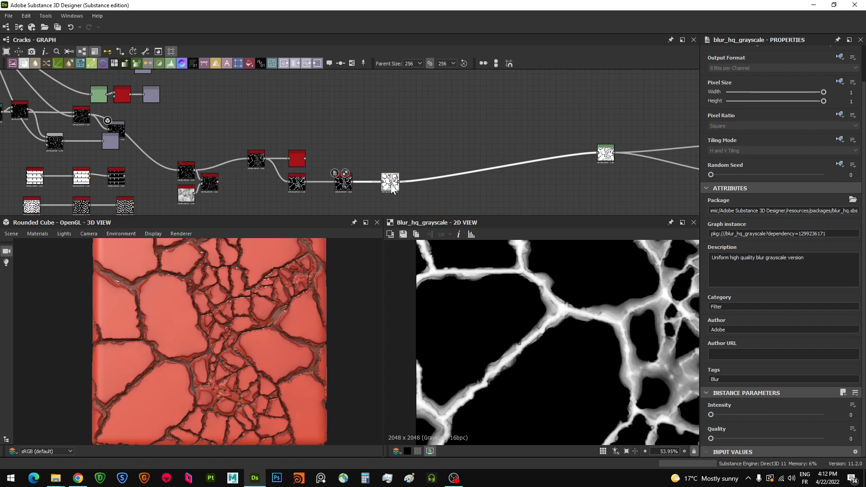
{"action": "left_click_drag", "start_coordinate": [389, 182], "coordinate": [378, 182]}
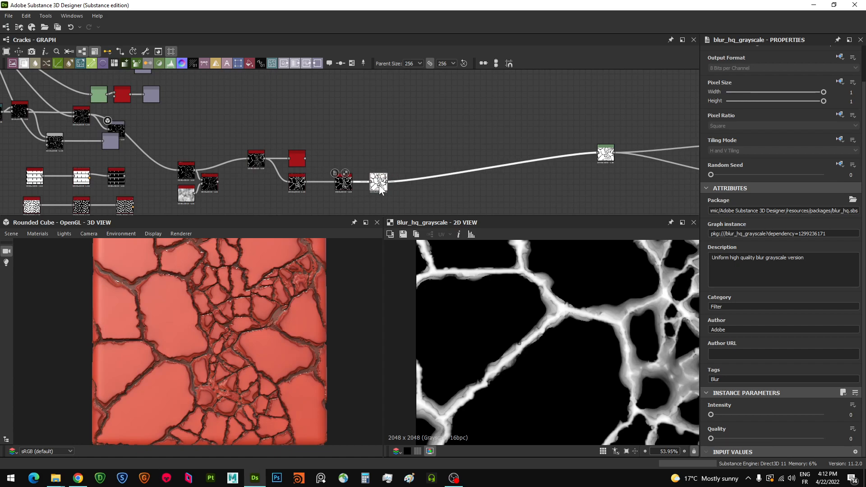
{"action": "left_click_drag", "start_coordinate": [378, 184], "coordinate": [401, 188]}
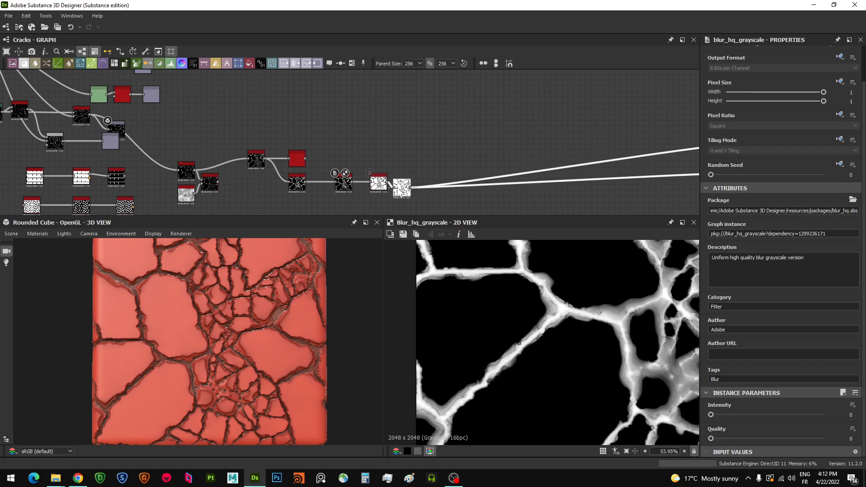
{"action": "left_click_drag", "start_coordinate": [402, 187], "coordinate": [521, 163]}
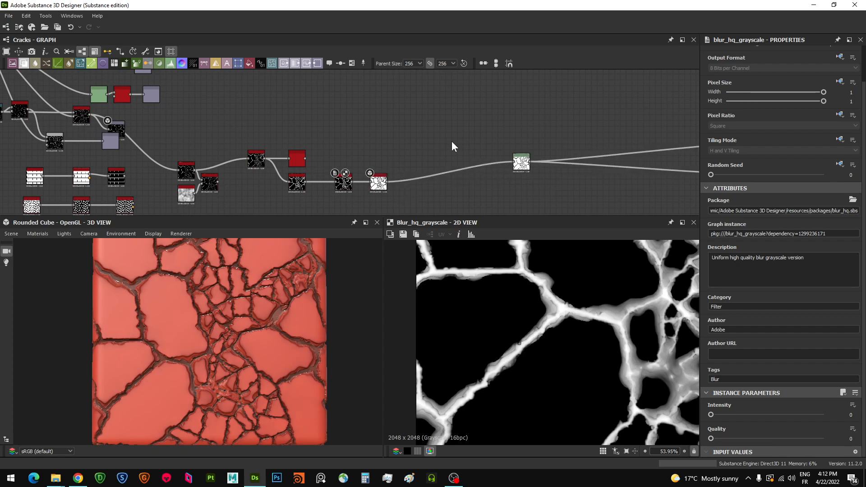
{"action": "mouse_move", "coordinate": [464, 477]}
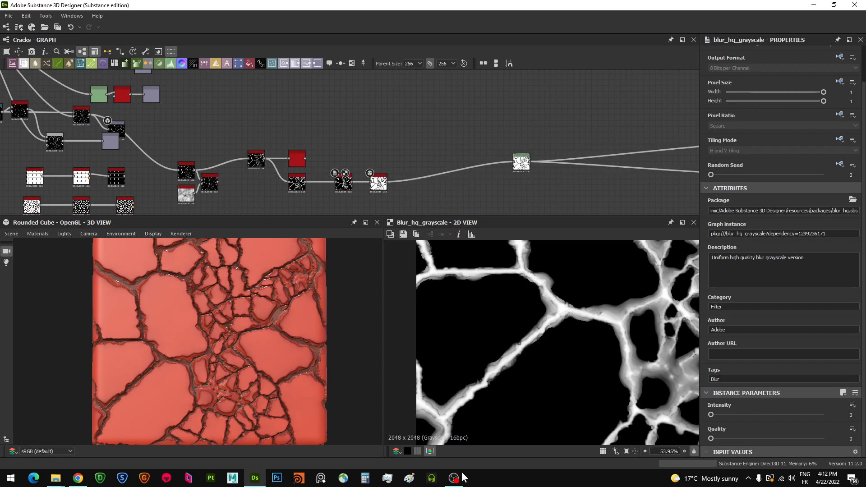